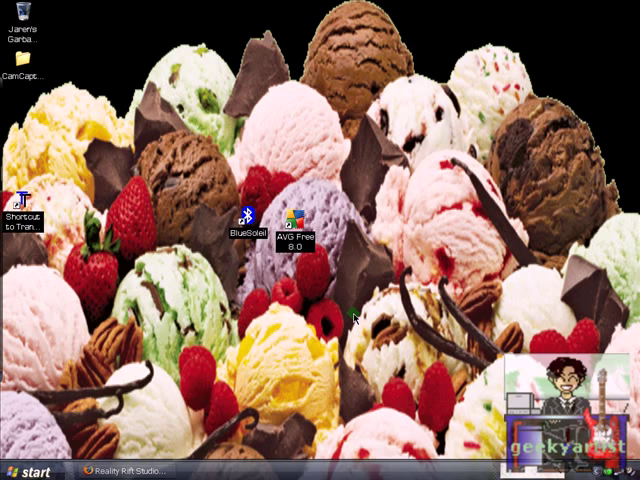
Open the Start menu to reach the Control Panel.
click(28, 471)
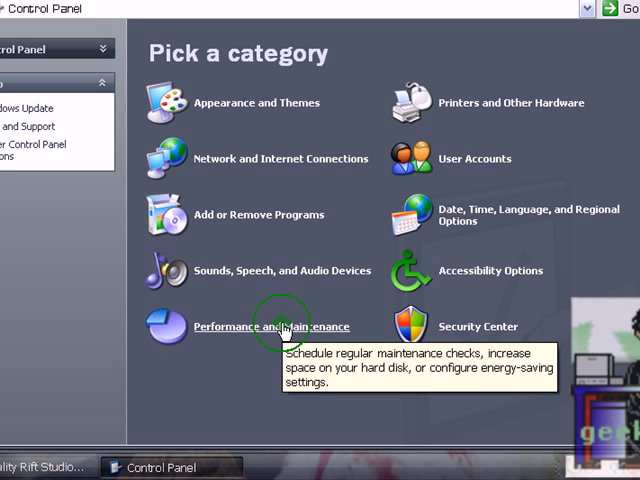
Open System Properties from Performance and Maintenance and reach the Advanced Performance Settings.
click(275, 326)
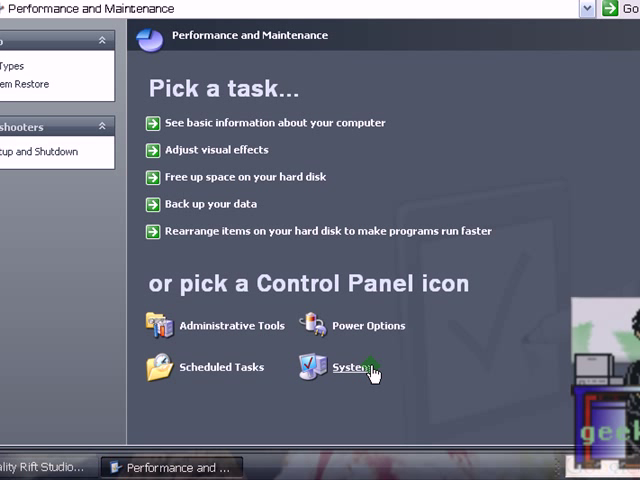
click(354, 369)
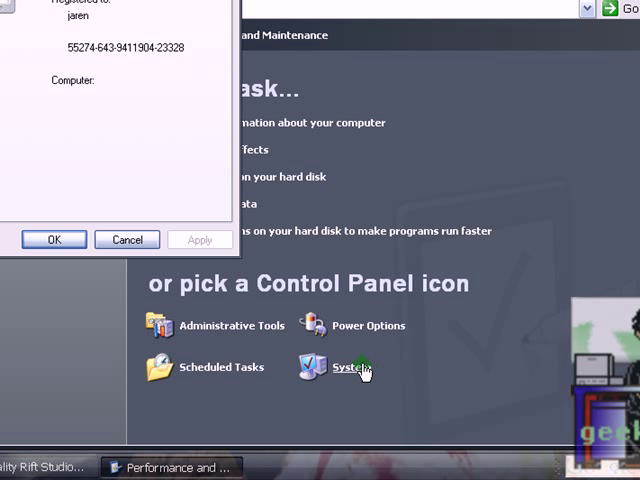
click(343, 367)
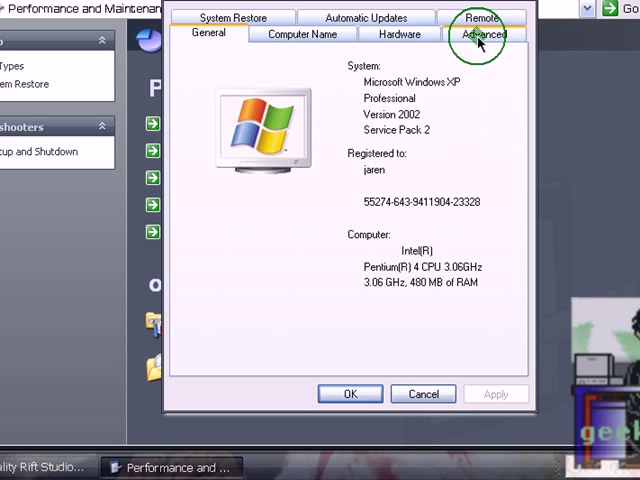
click(483, 33)
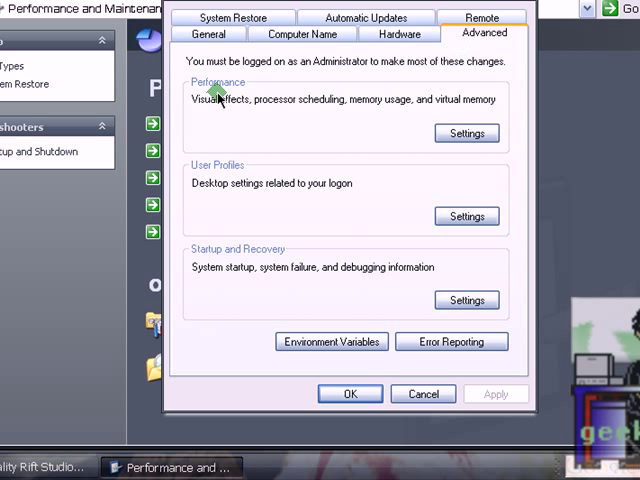
click(466, 132)
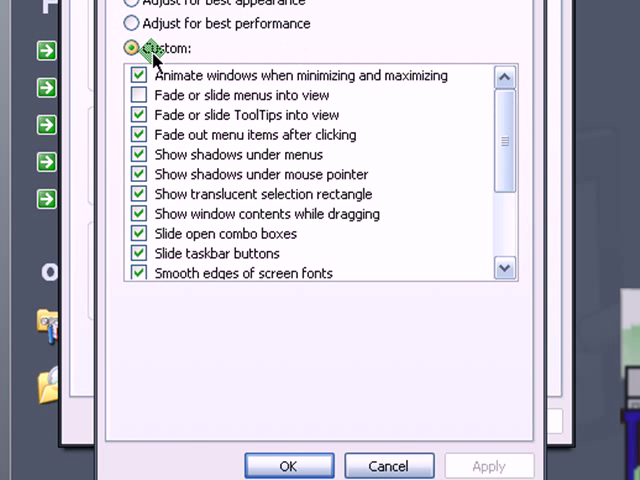
mouse_move(503, 115)
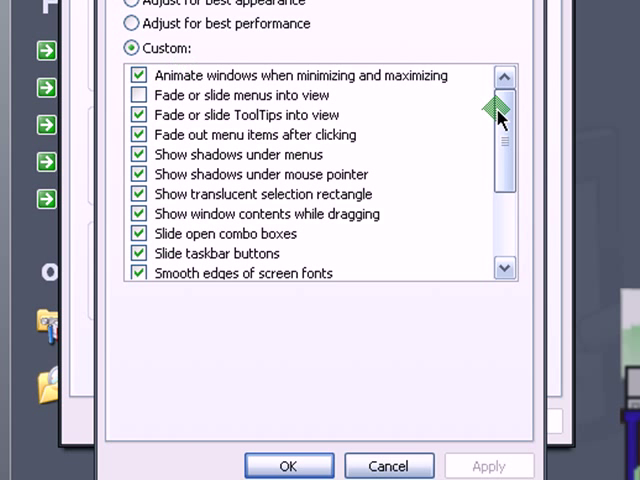
Enable drop shadows for desktop icon labels under Custom visual effects, then apply and confirm.
scroll(down, 3)
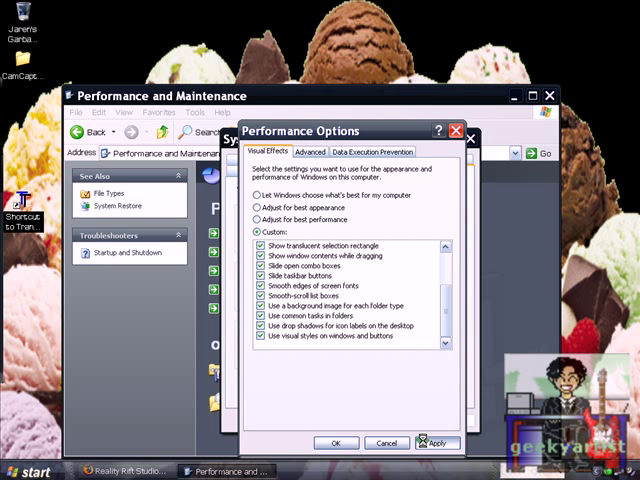
click(437, 442)
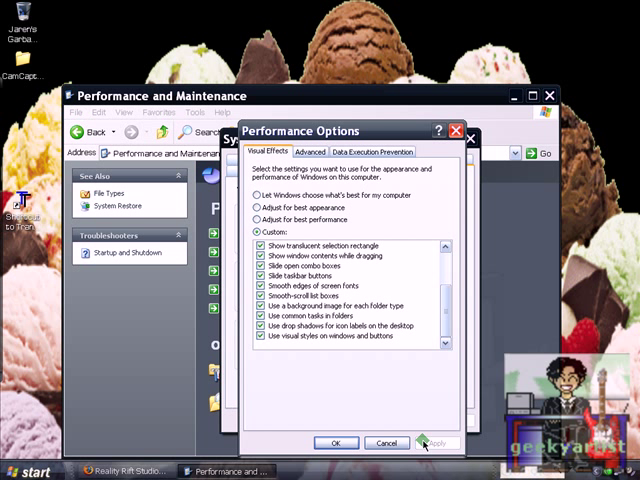
click(335, 442)
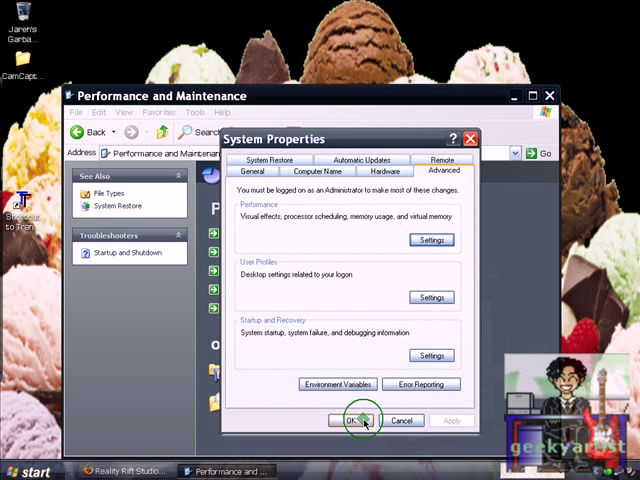
Close System Properties and inspect the BlueSoleil and AVG Free 8.0 icon labels.
click(349, 420)
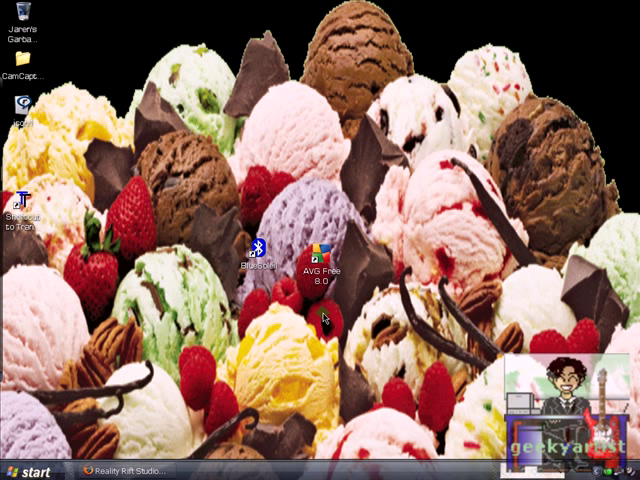
click(261, 260)
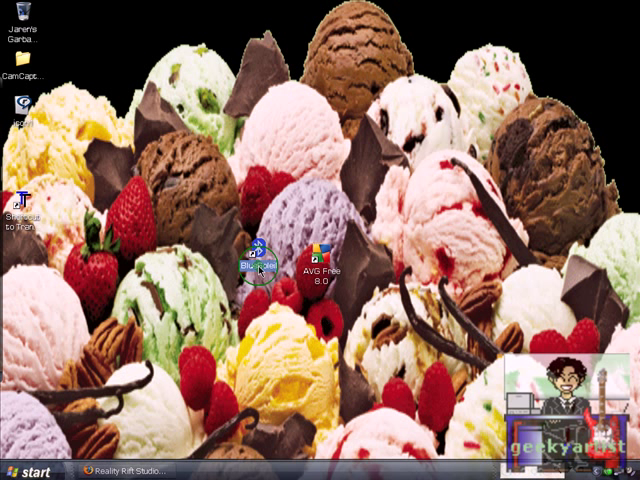
click(327, 253)
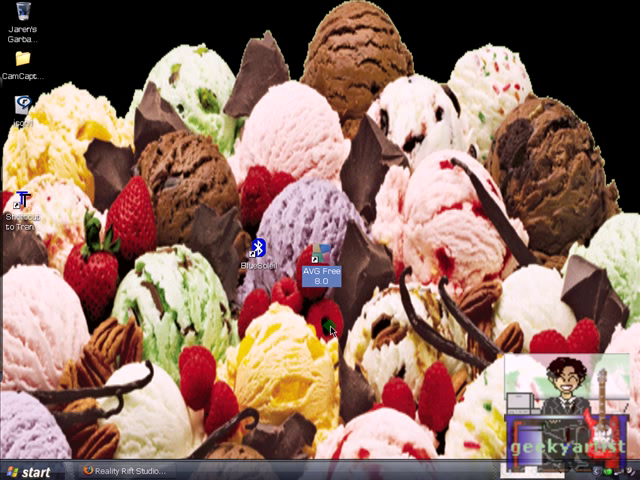
mouse_move(248, 330)
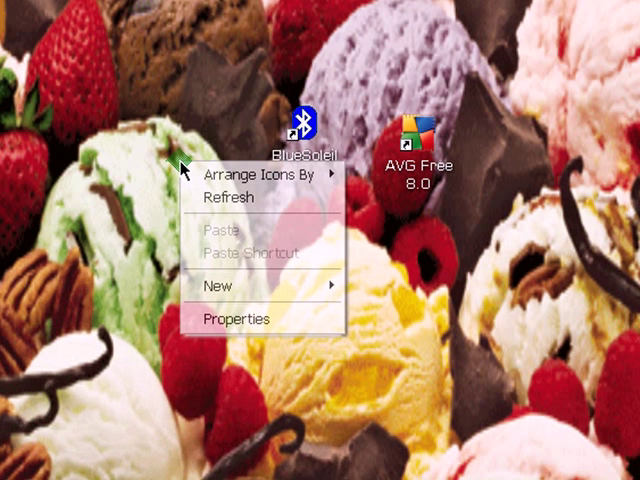
mouse_move(242, 319)
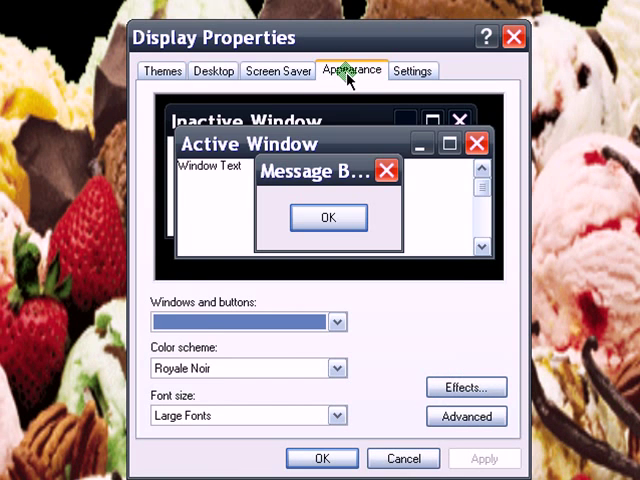
In Advanced Appearance, set the Icon item's font to Amaze and confirm.
click(465, 416)
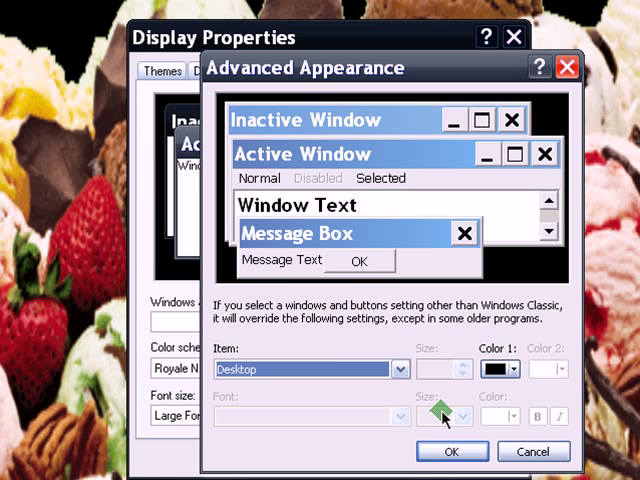
mouse_move(212, 350)
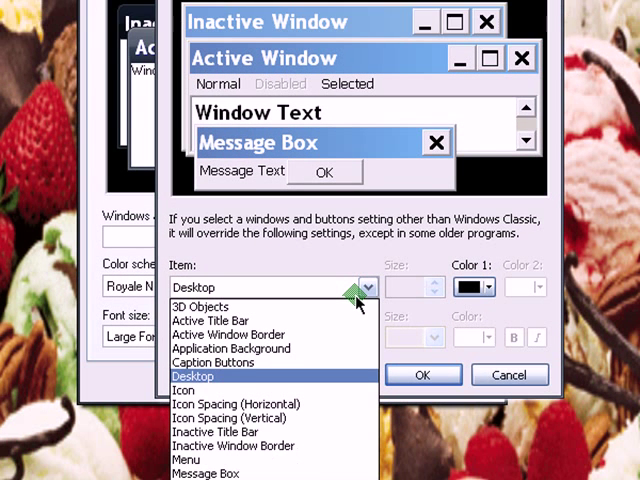
click(191, 390)
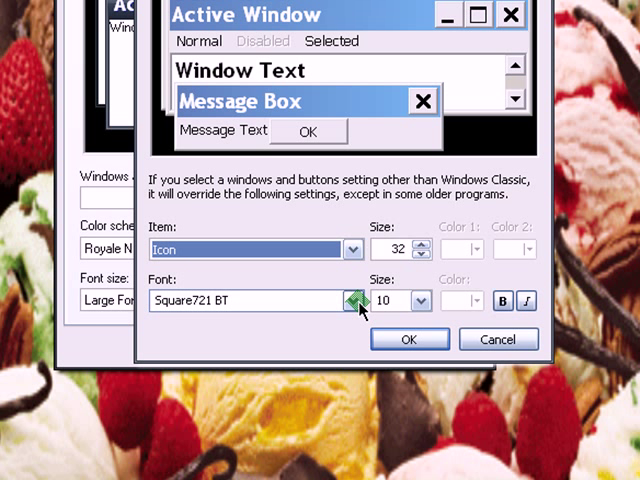
click(349, 301)
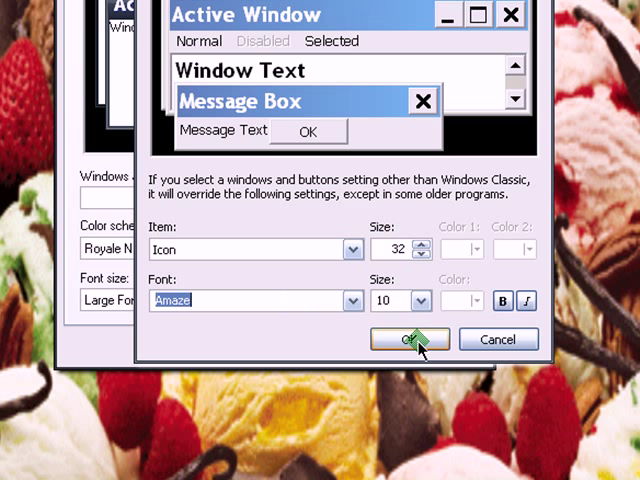
click(408, 338)
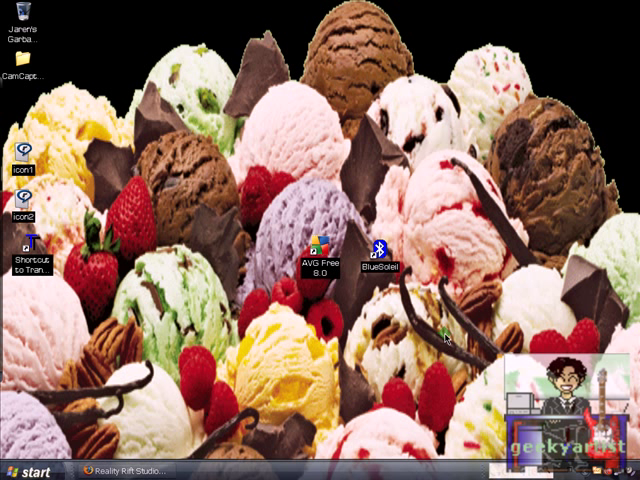
mouse_move(447, 330)
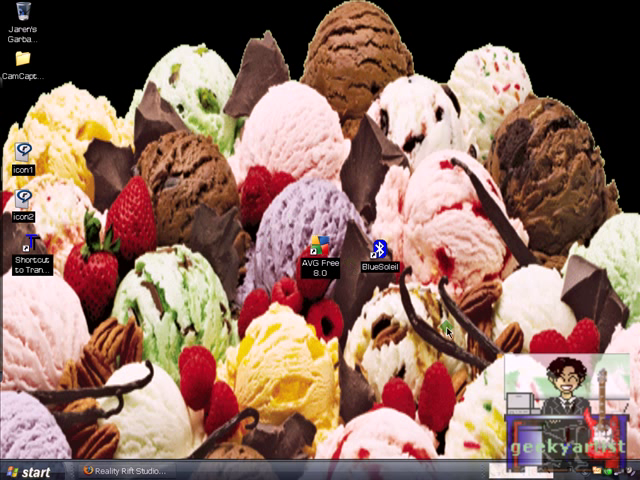
mouse_move(275, 232)
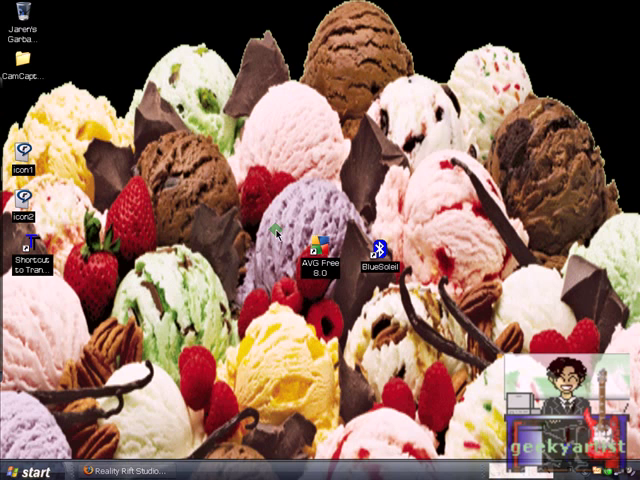
Move the TransText shortcut beside AVG Free and BlueSoleil, then deselect it.
drag(33, 245, 345, 170)
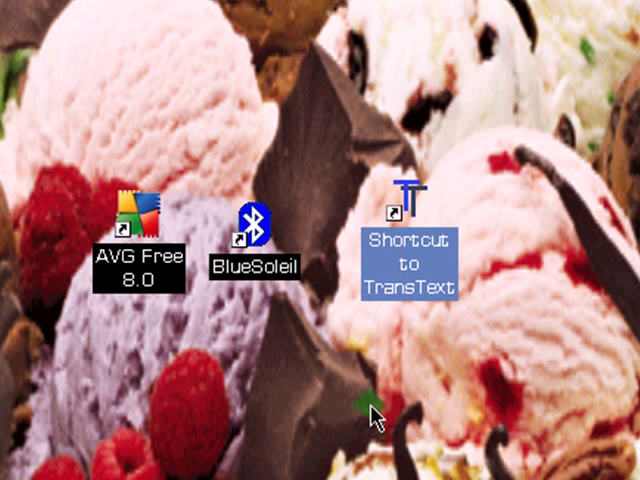
click(140, 240)
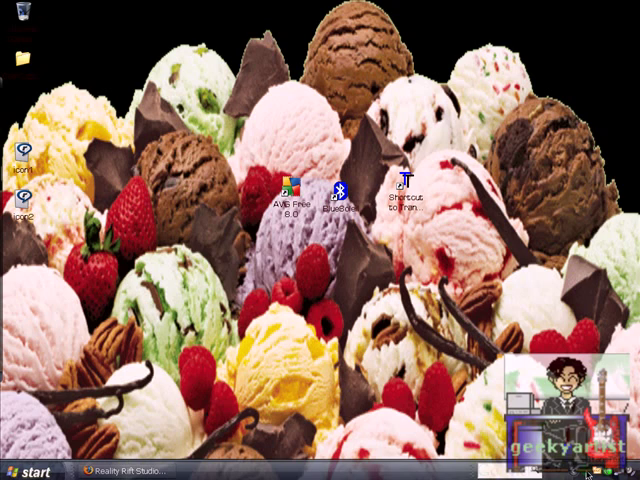
Launch TransText and pick text colour 18, 246, 228 in the Color dialog.
double_click(413, 195)
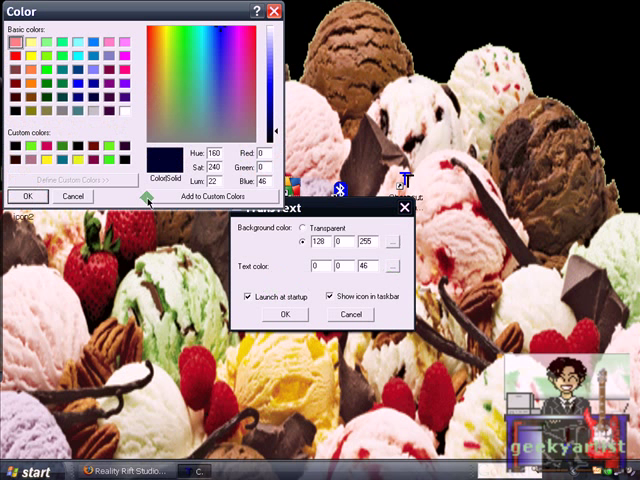
click(28, 196)
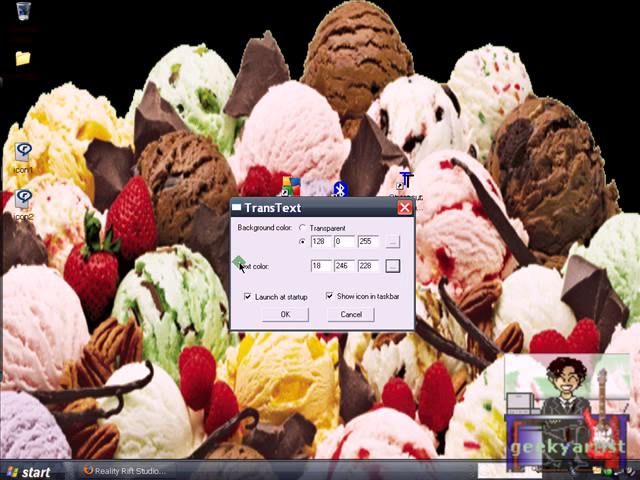
click(286, 314)
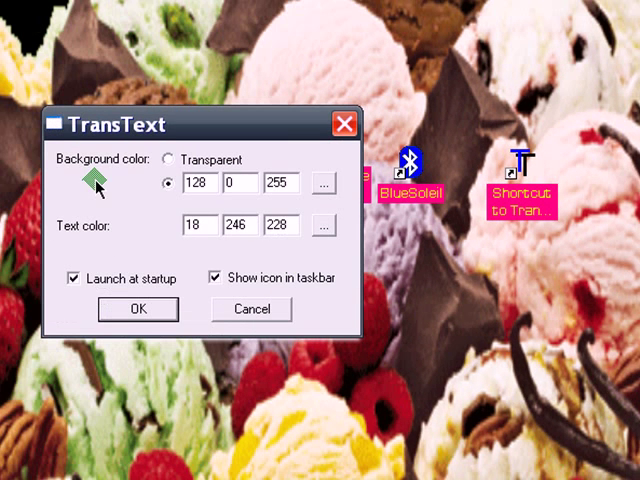
Choose Transparent background, change text colour to green (18, 246, 56), and apply.
click(174, 160)
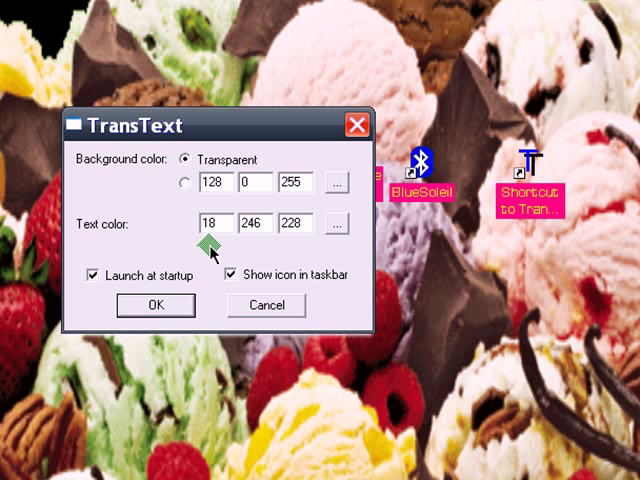
click(343, 224)
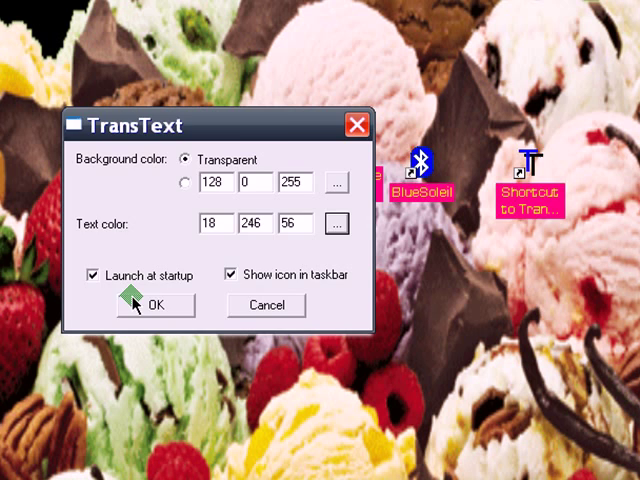
click(155, 305)
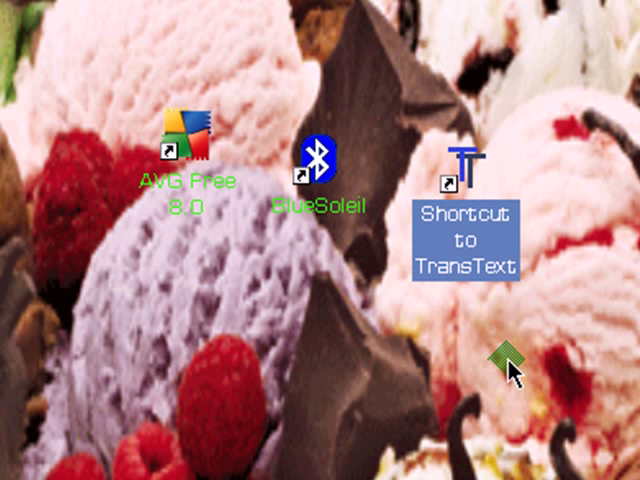
mouse_move(438, 328)
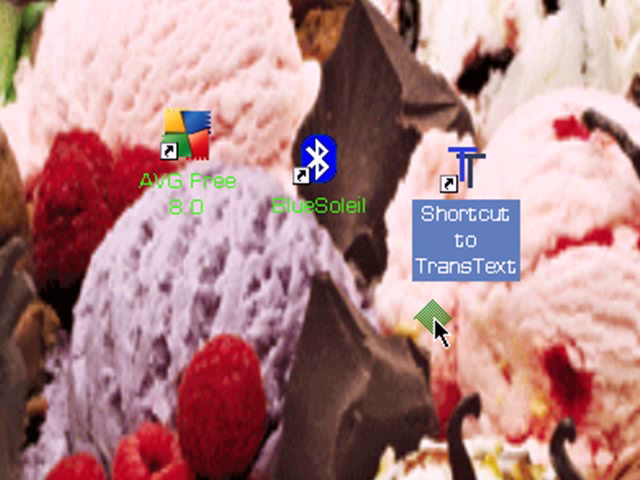
mouse_move(438, 333)
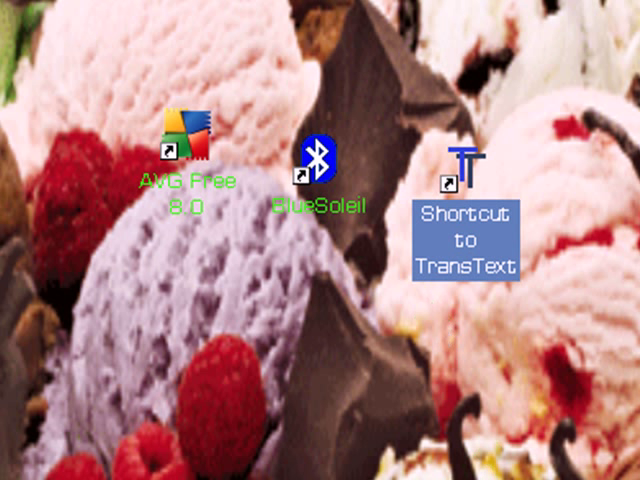